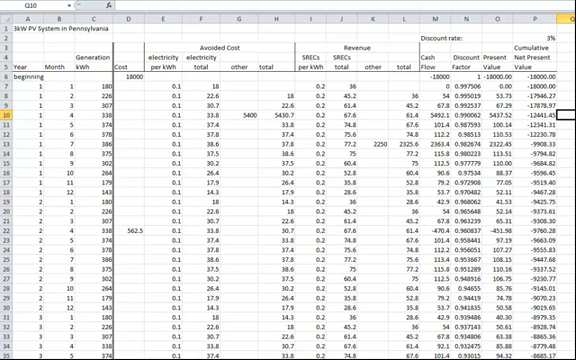
{"action": "left_click", "coordinate": [12, 30]}
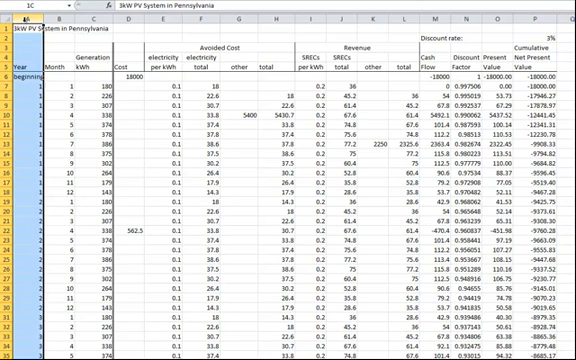
{"action": "left_click", "coordinate": [12, 20]}
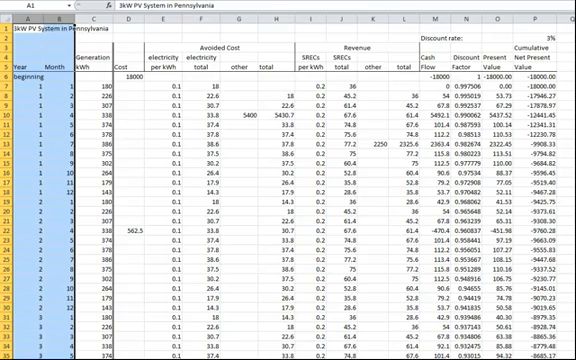
{"action": "scroll", "scroll_direction": "down", "scroll_amount": 3}
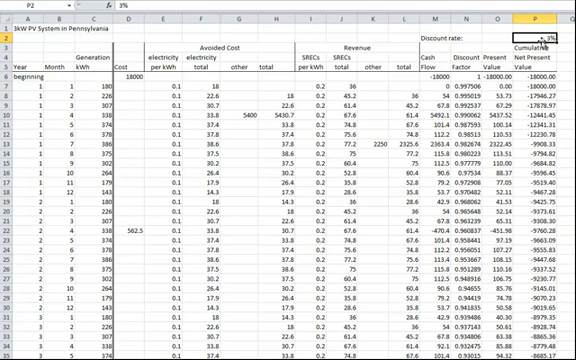
{"action": "left_click", "coordinate": [464, 20]}
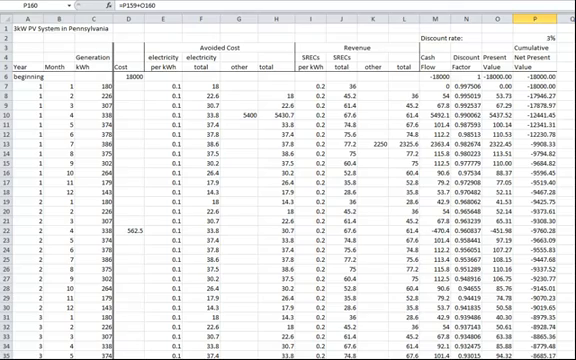
{"action": "scroll", "scroll_direction": "down", "scroll_amount": 3}
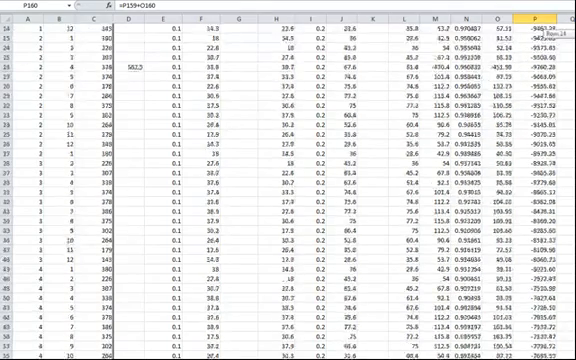
{"action": "scroll", "scroll_direction": "down", "scroll_amount": 3}
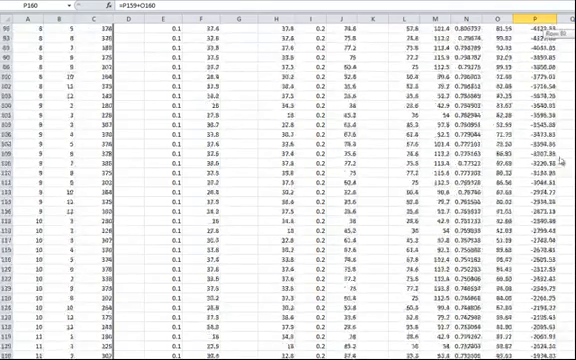
{"action": "scroll", "scroll_direction": "down", "scroll_amount": 3}
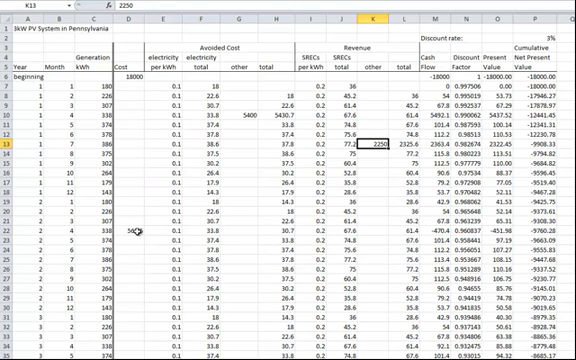
{"action": "left_click", "coordinate": [128, 228]}
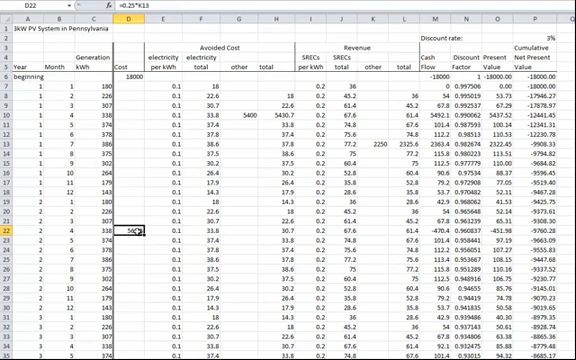